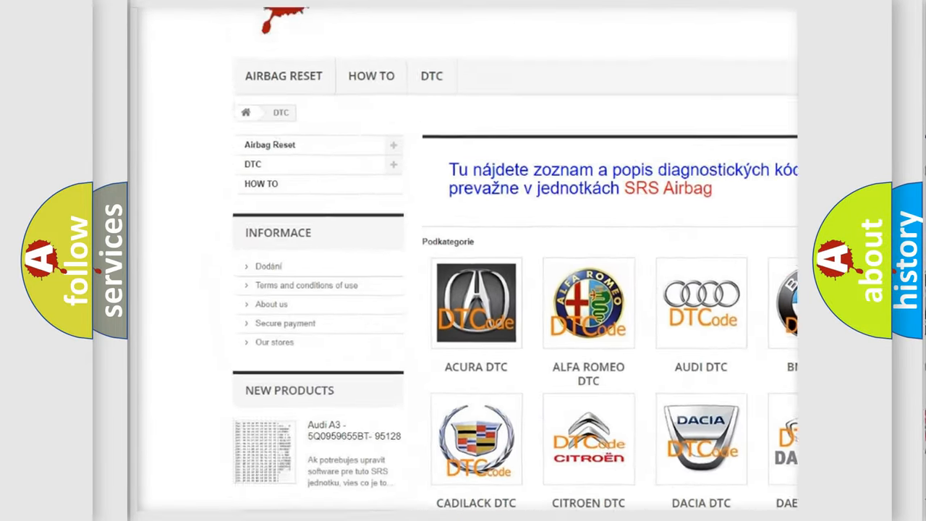
scroll("down", 3)
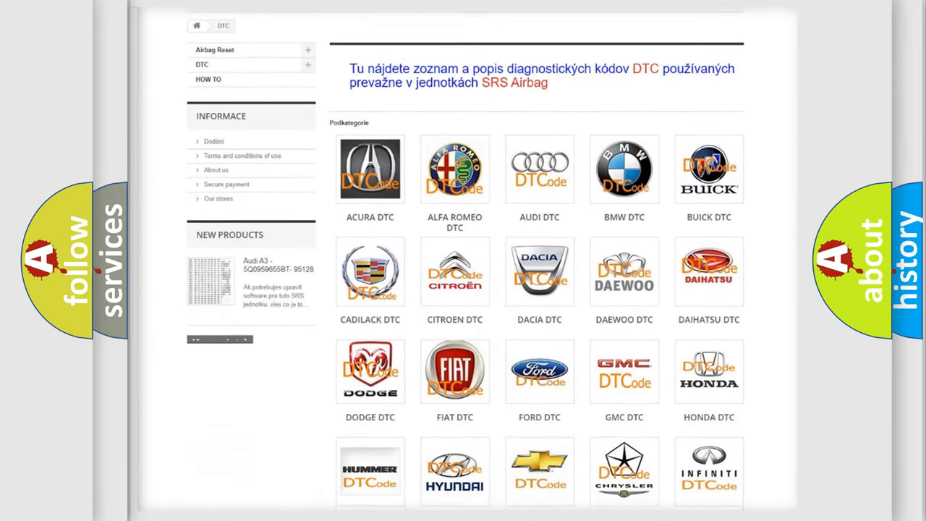
scroll("down", 3)
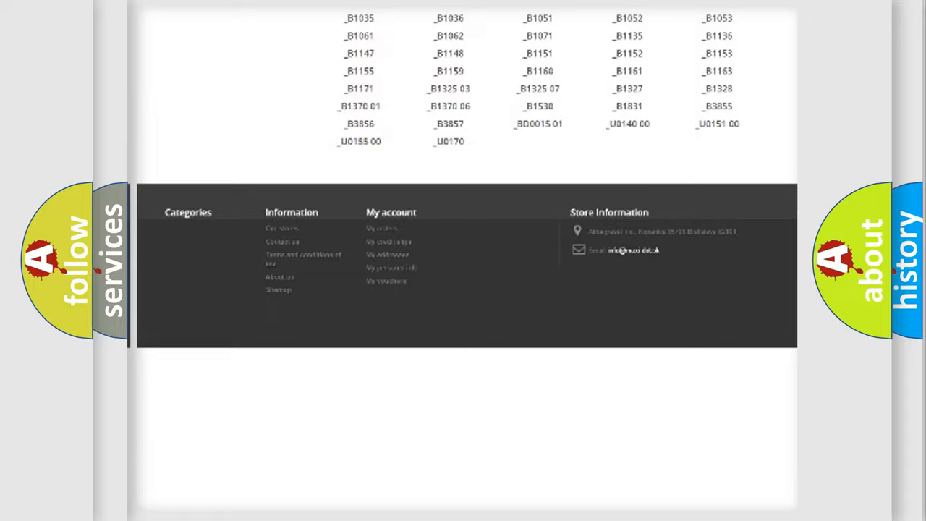
scroll("up", 3)
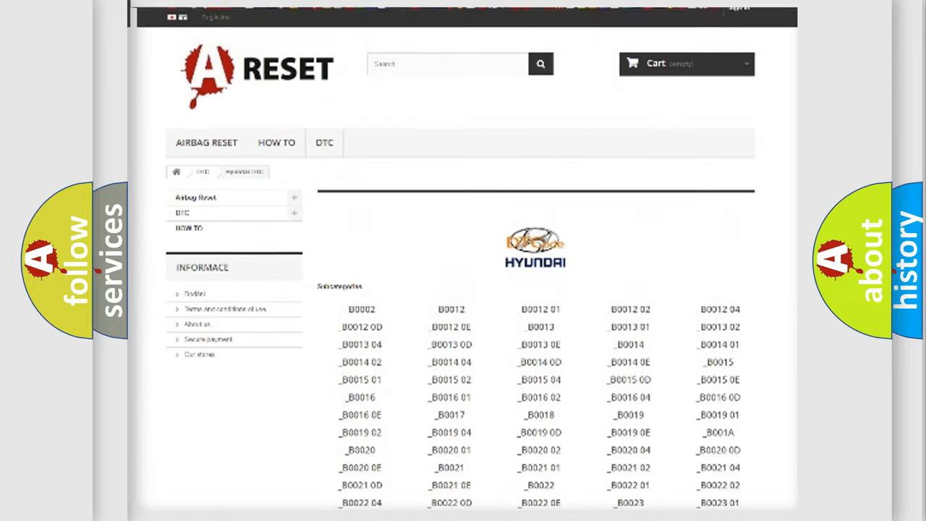